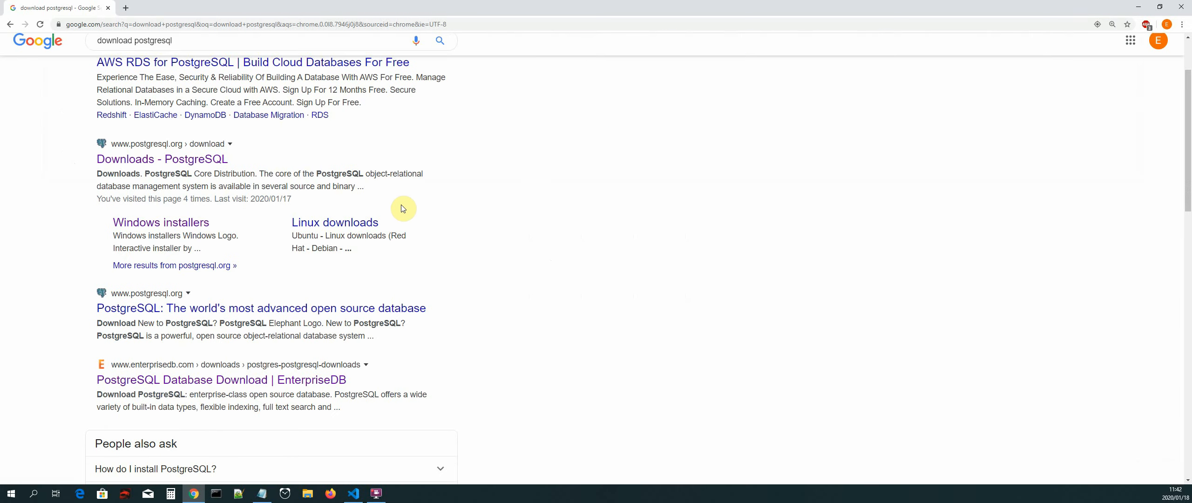
pyautogui.moveTo(141, 163)
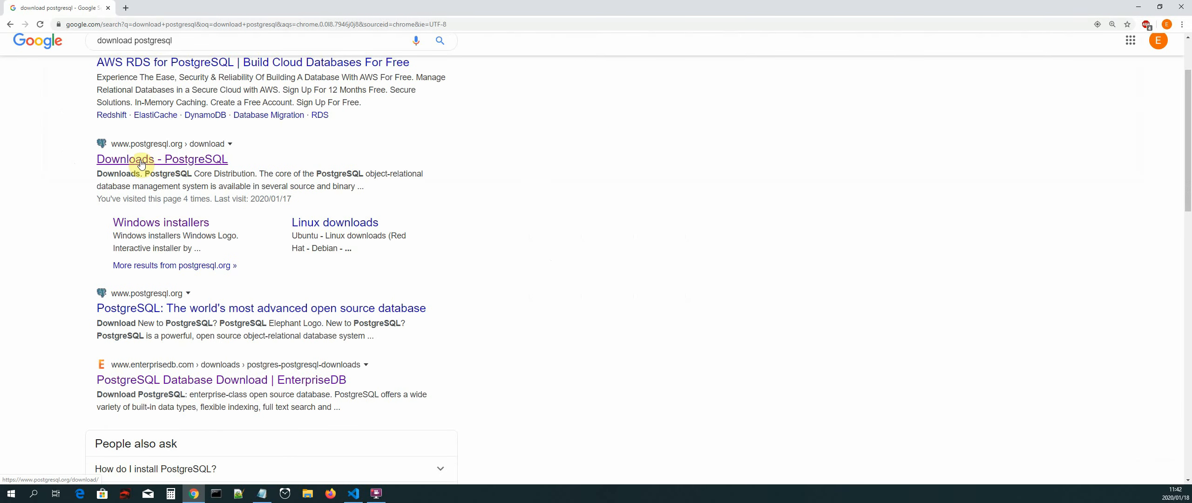
# Open the 'Downloads - PostgreSQL' result from the download postgresql search
pyautogui.click(162, 158)
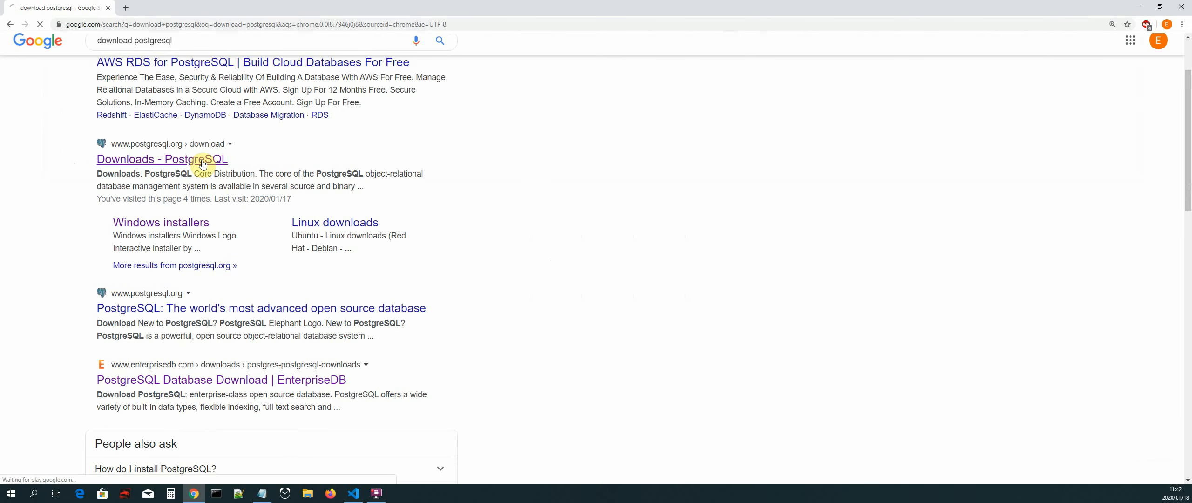
pyautogui.click(162, 159)
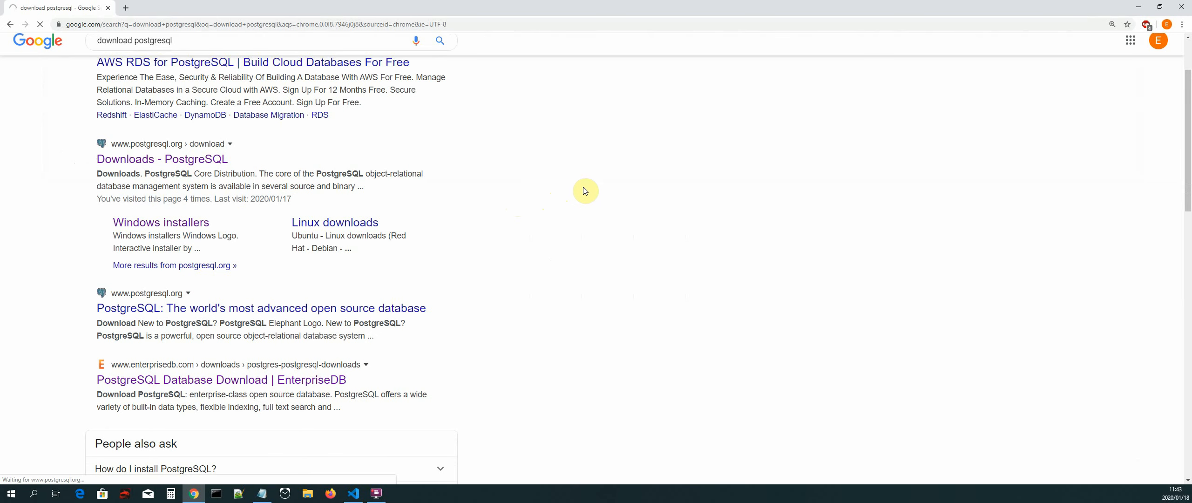
# Go to the Windows installers page, then follow 'Download the installer' to EnterpriseDB
pyautogui.click(162, 158)
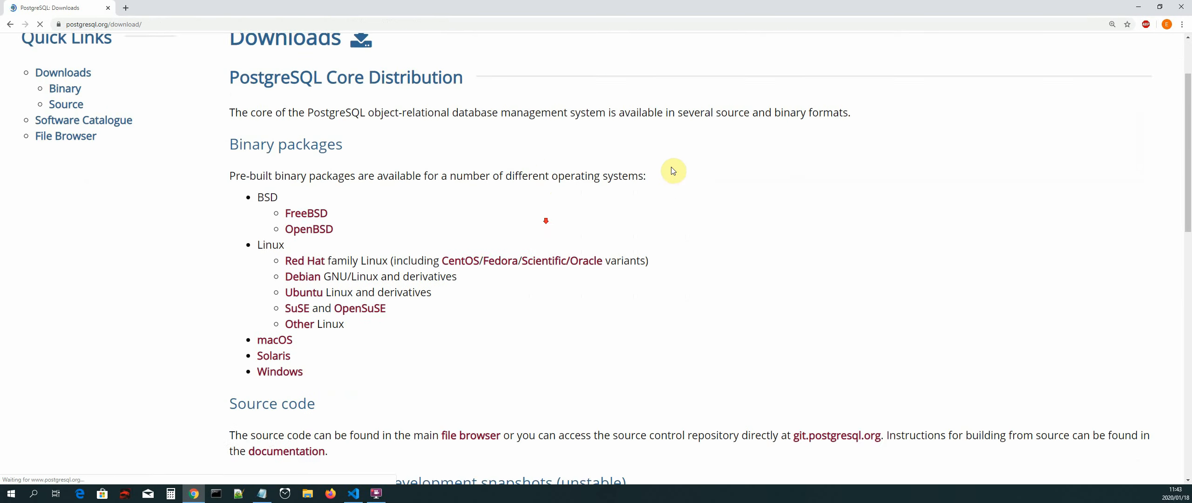
pyautogui.scroll(-3)
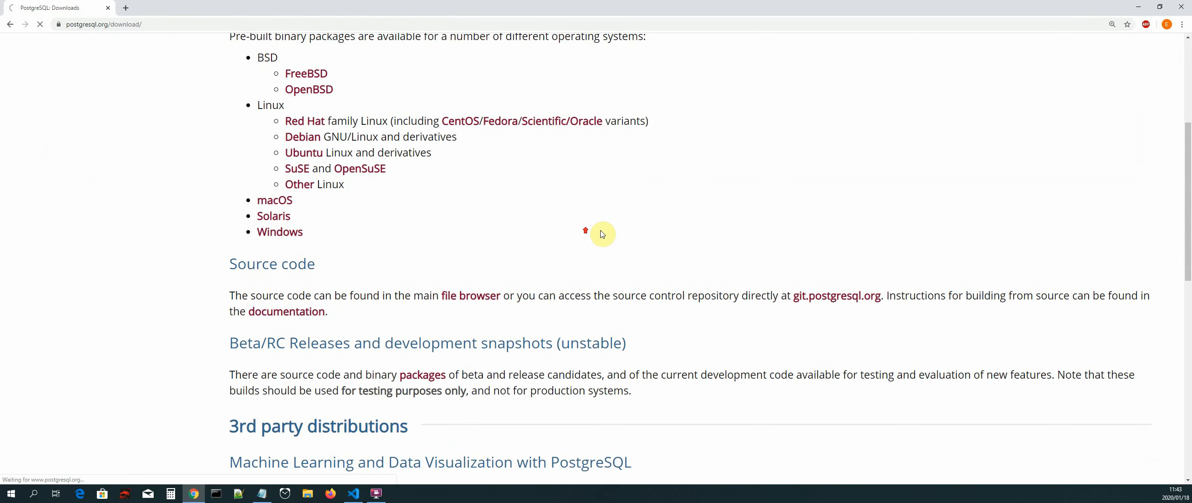
pyautogui.click(279, 232)
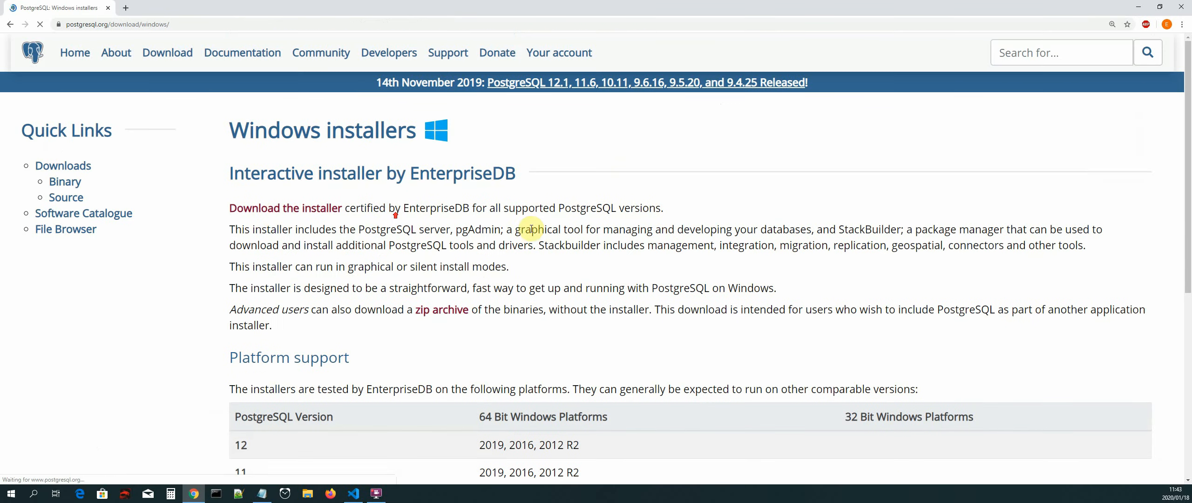
pyautogui.moveTo(300, 212)
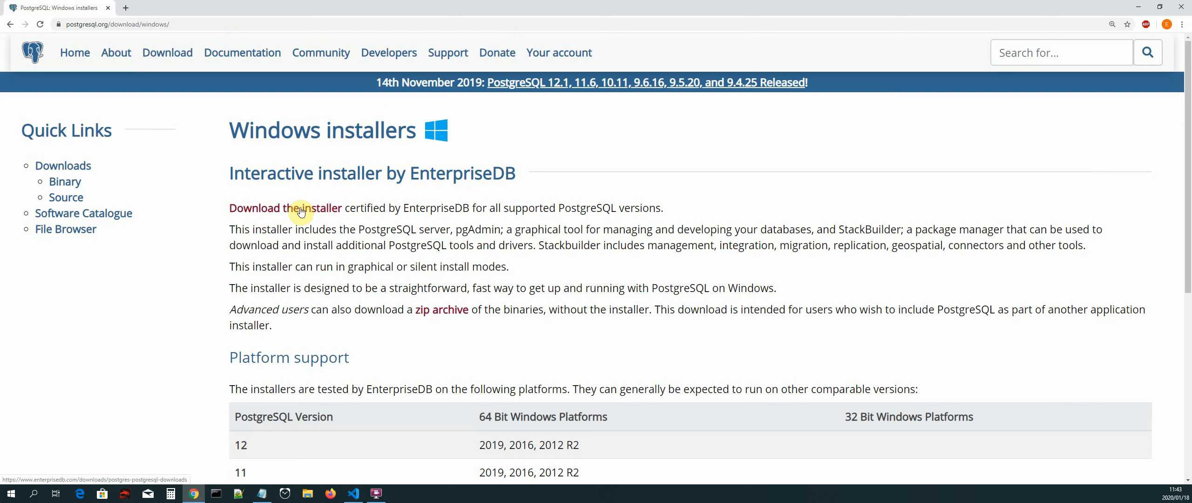
pyautogui.click(285, 207)
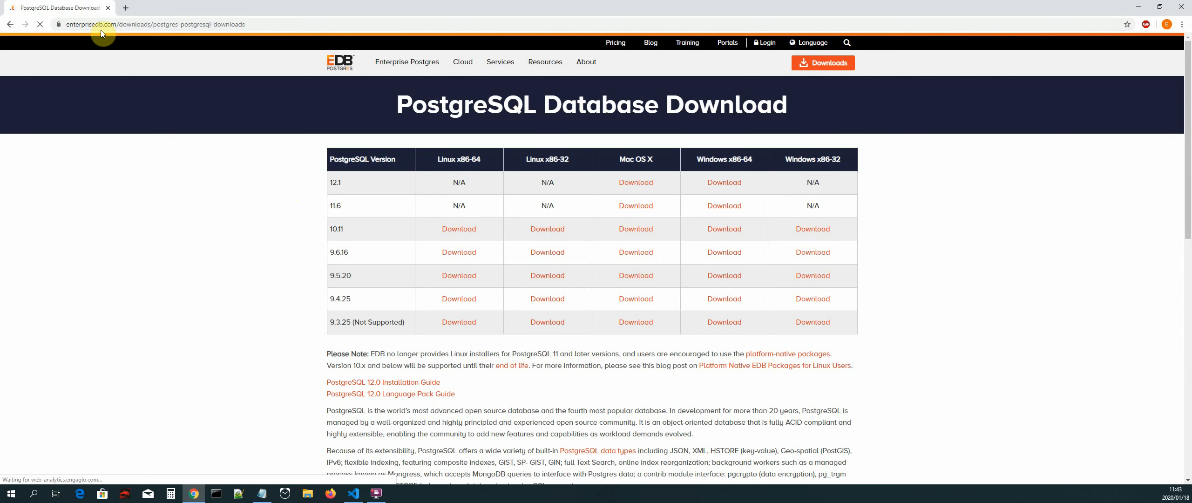
pyautogui.moveTo(243, 145)
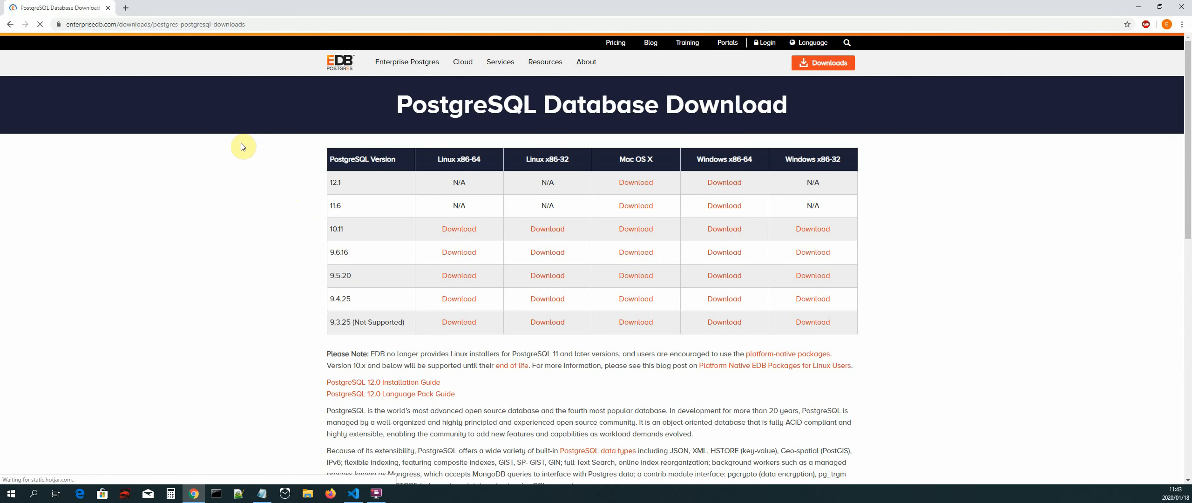
pyautogui.moveTo(367, 216)
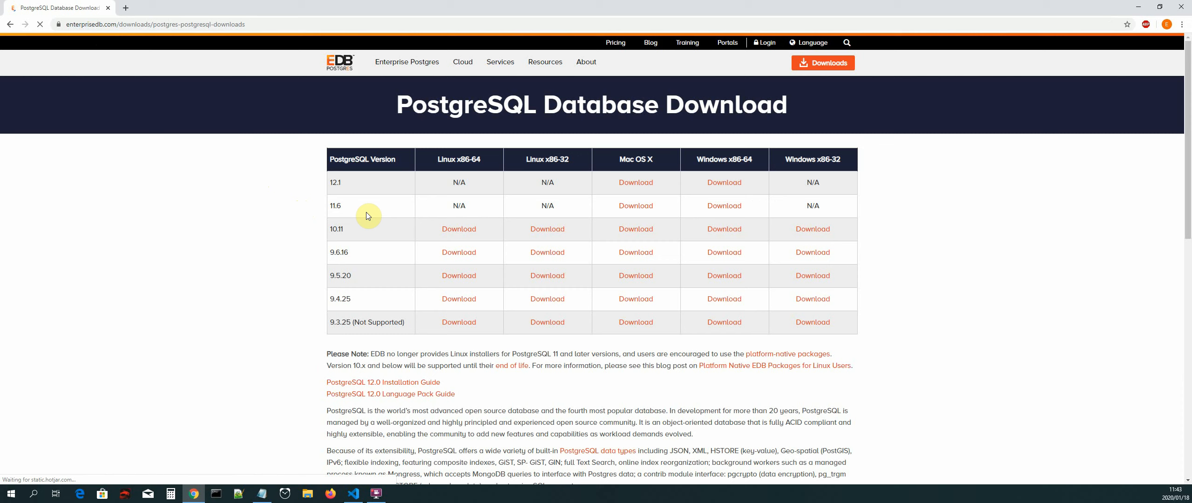
pyautogui.moveTo(388, 209)
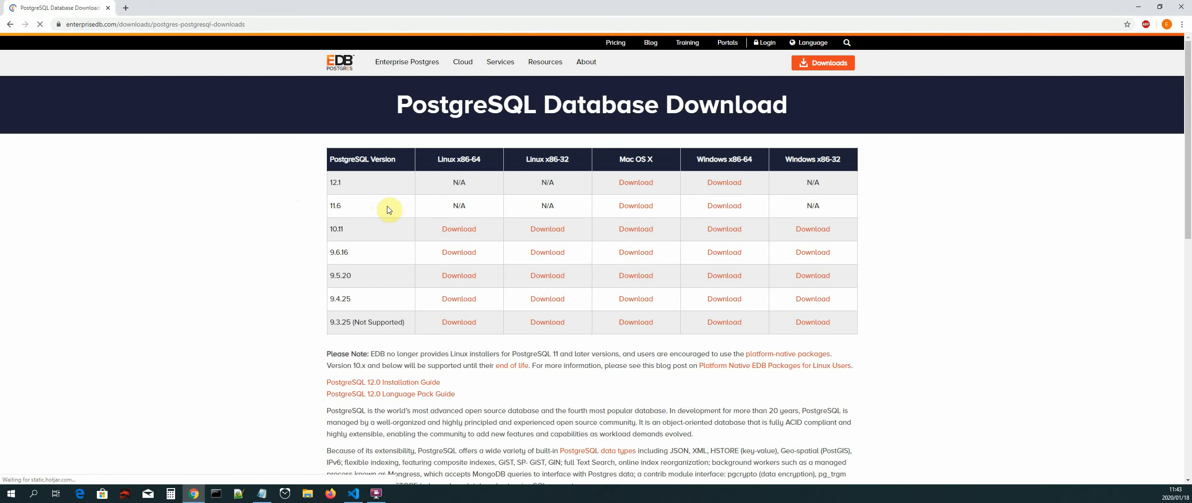
pyautogui.moveTo(337, 215)
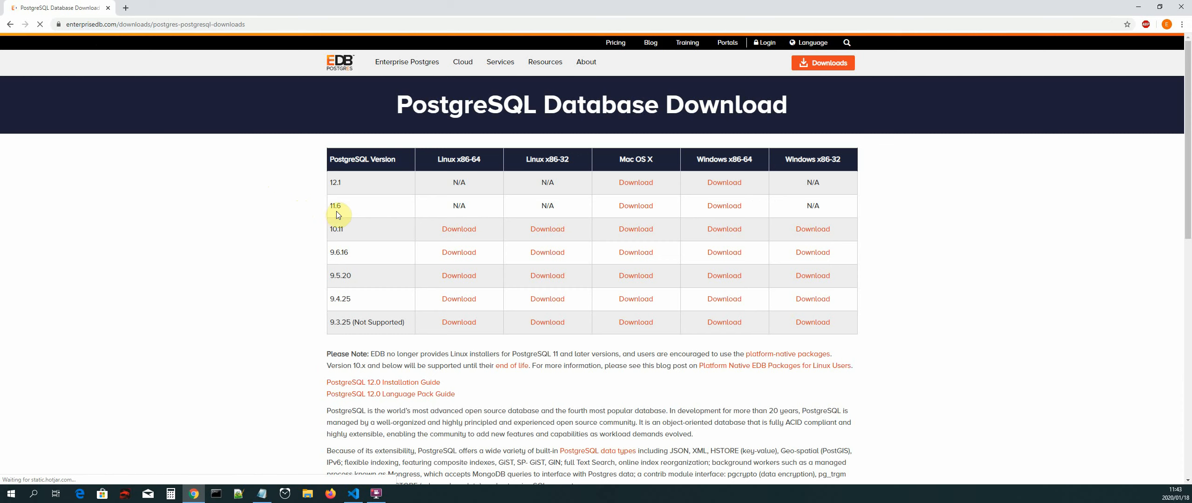
pyautogui.moveTo(574, 206)
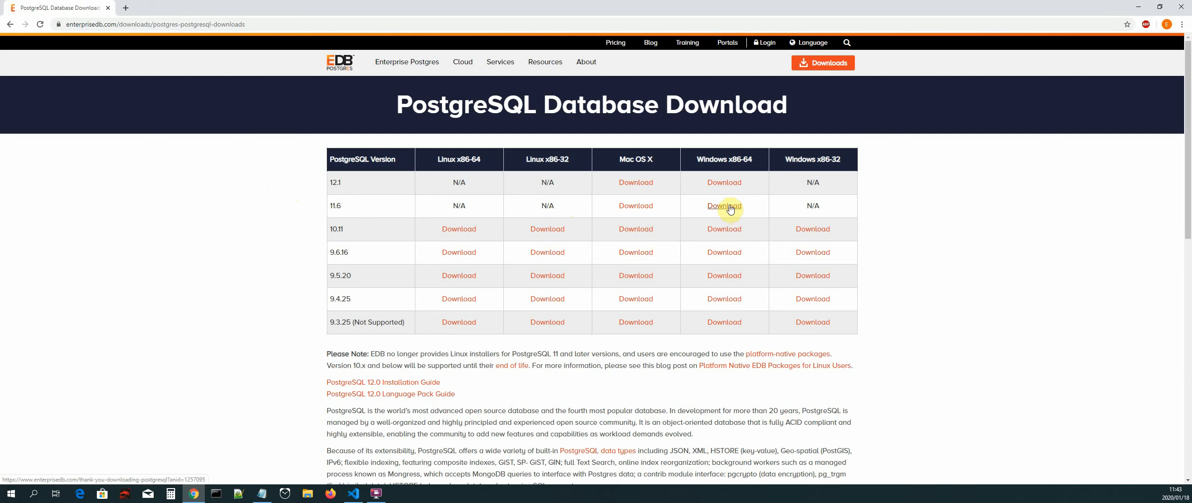
# Download the PostgreSQL 11.6 installer from the Windows x86-64 column
pyautogui.click(723, 206)
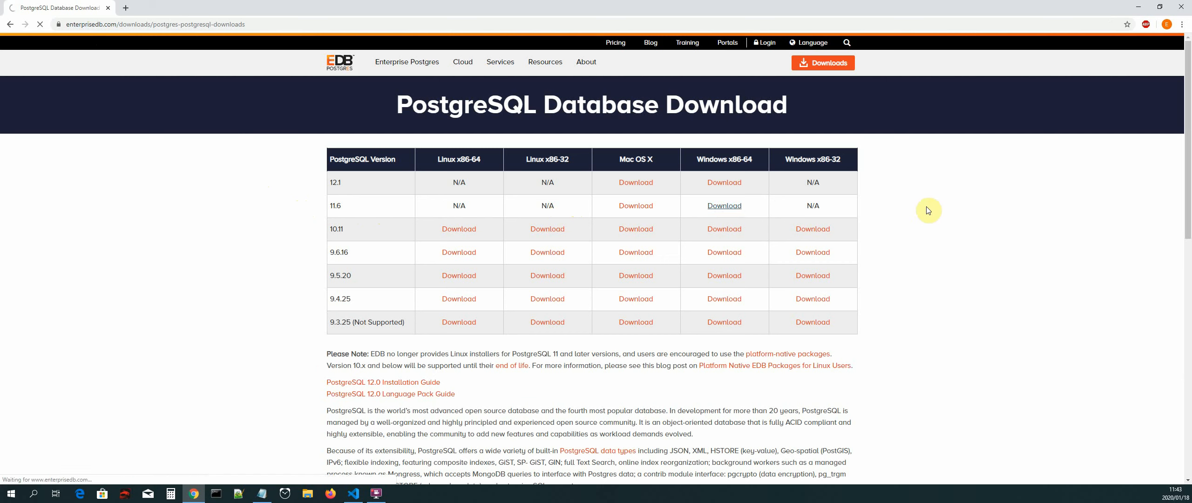
pyautogui.click(723, 205)
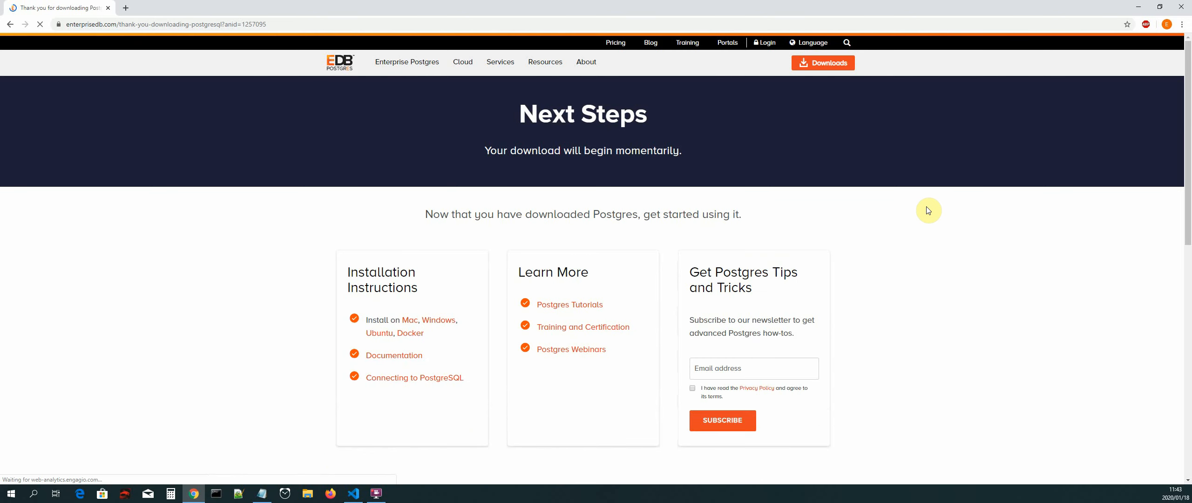
pyautogui.moveTo(182, 306)
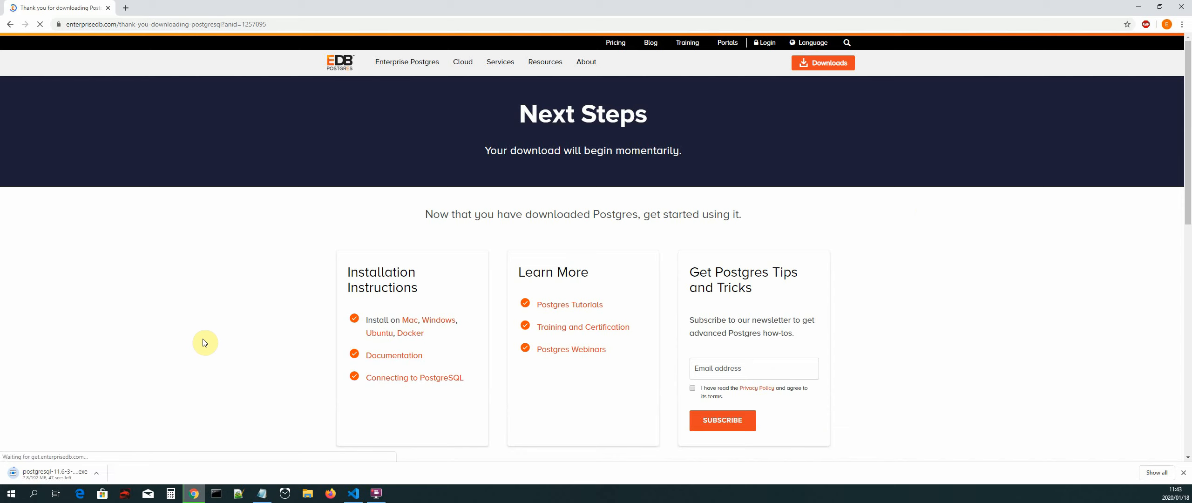
# Cancel the in-progress installer download and open File Explorer
pyautogui.click(96, 472)
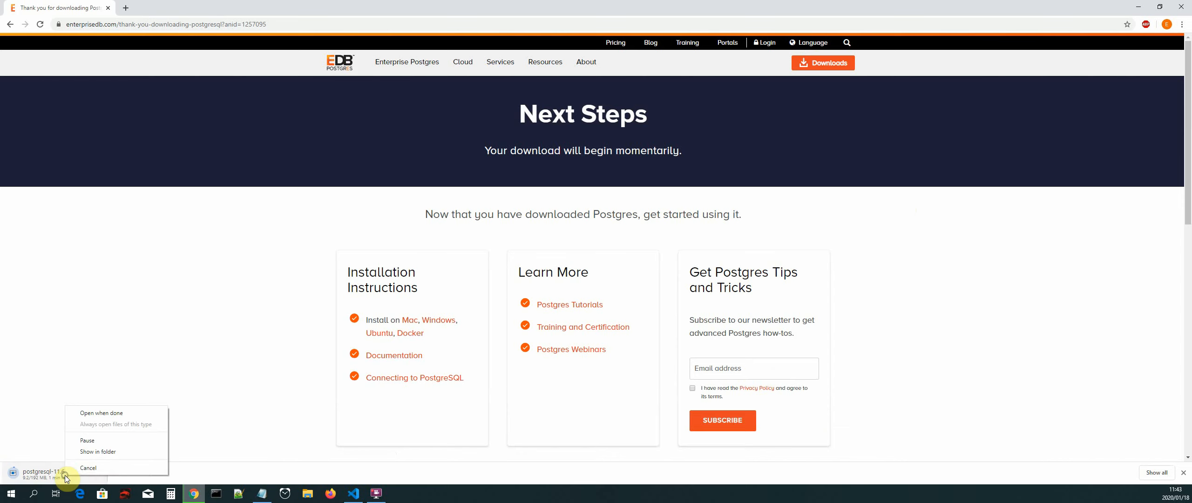
pyautogui.click(88, 468)
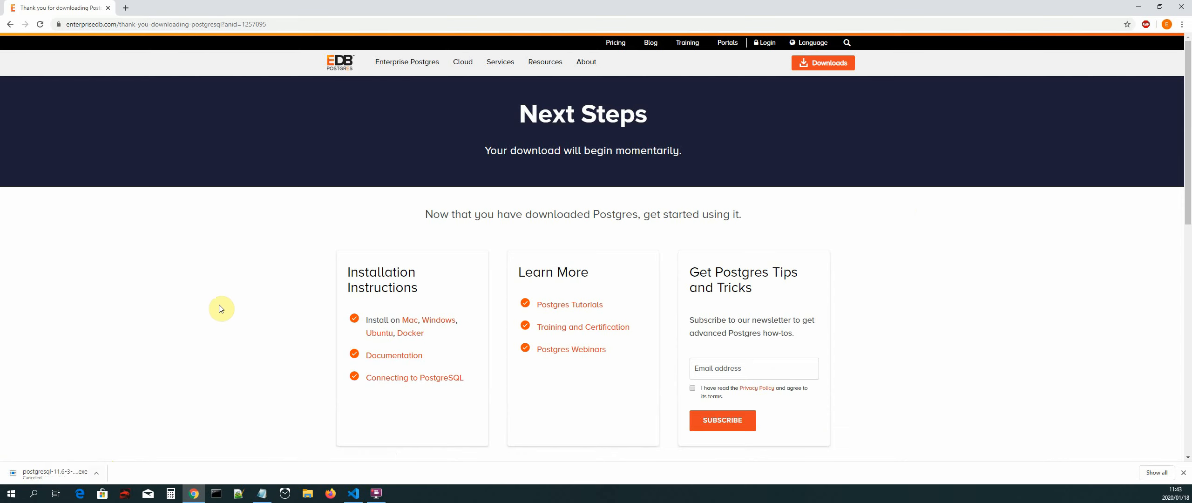
pyautogui.moveTo(1185, 475)
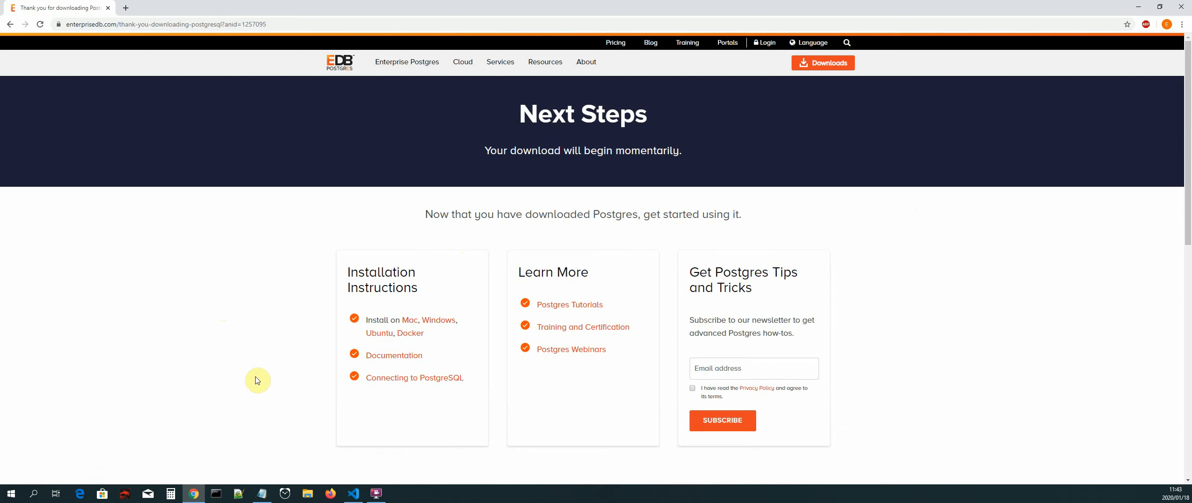
pyautogui.moveTo(239, 312)
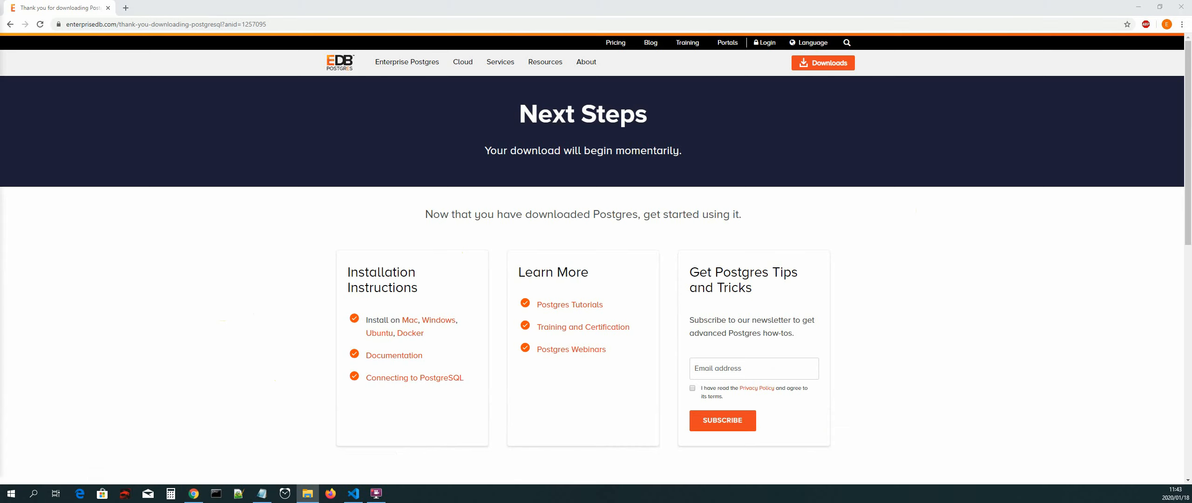
pyautogui.click(307, 495)
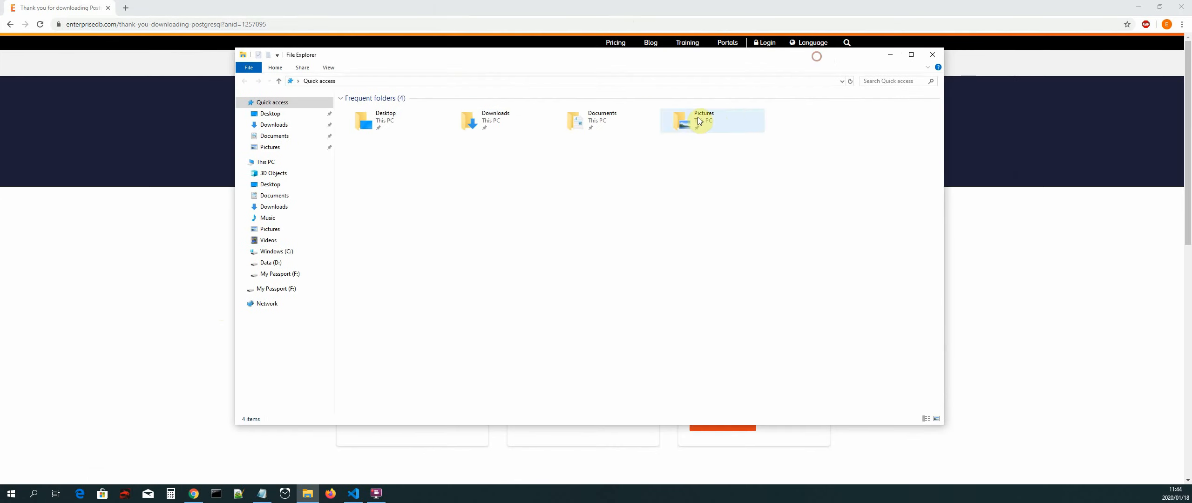
# Open the Downloads folder containing postgresql-11.6-3-windows-x64 (1).exe
pyautogui.click(274, 206)
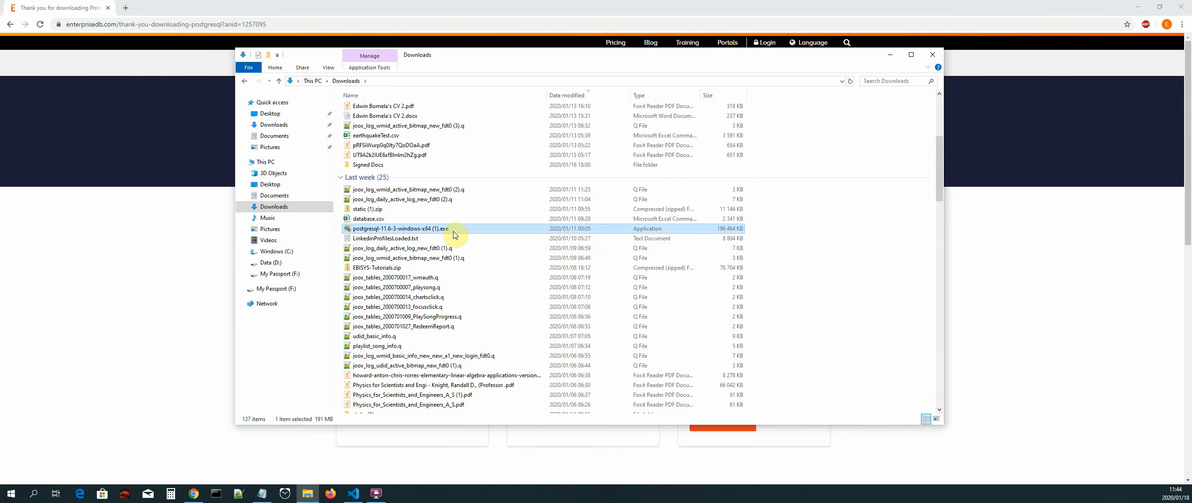
pyautogui.moveTo(425, 233)
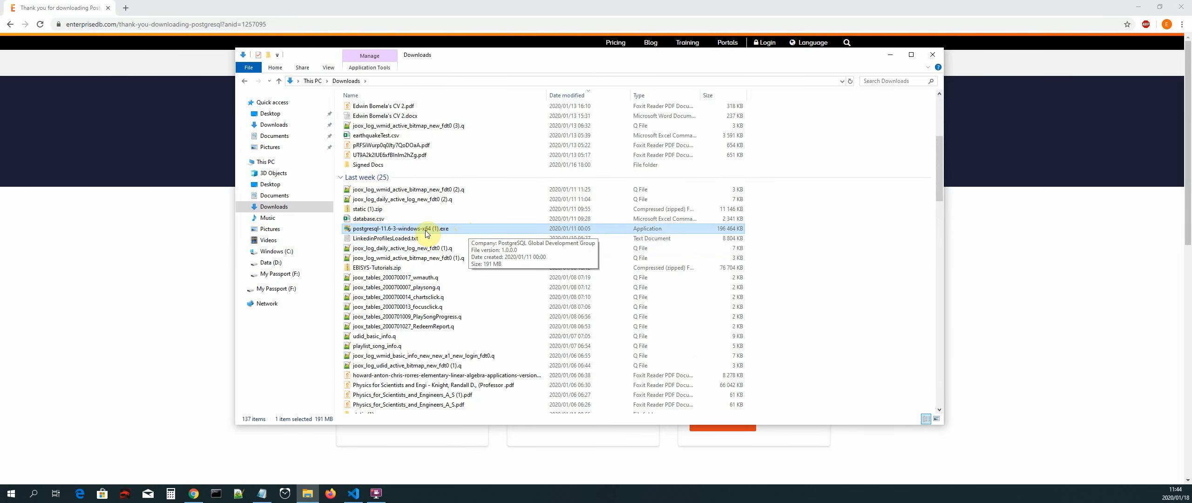
pyautogui.moveTo(388, 237)
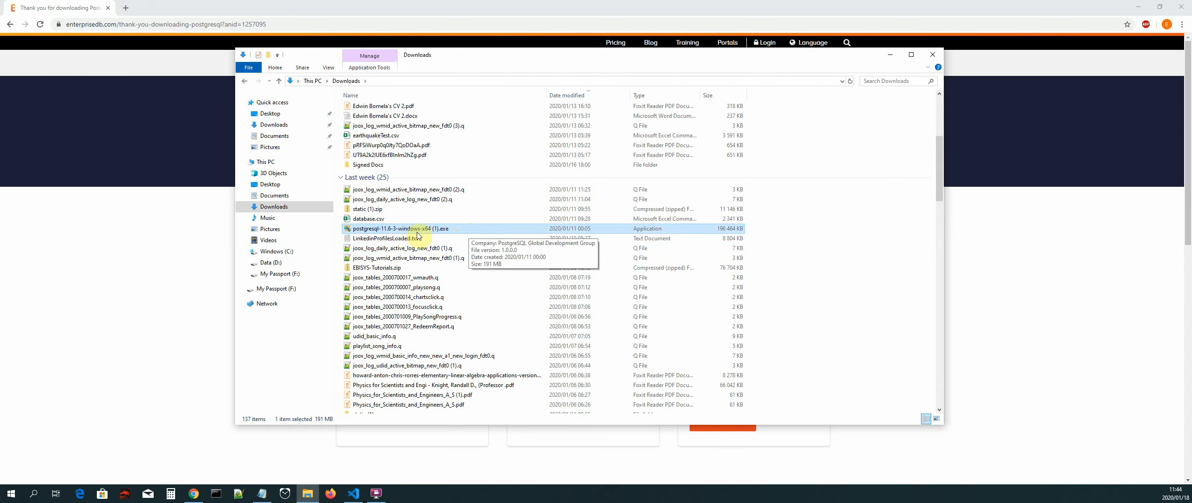
pyautogui.moveTo(431, 236)
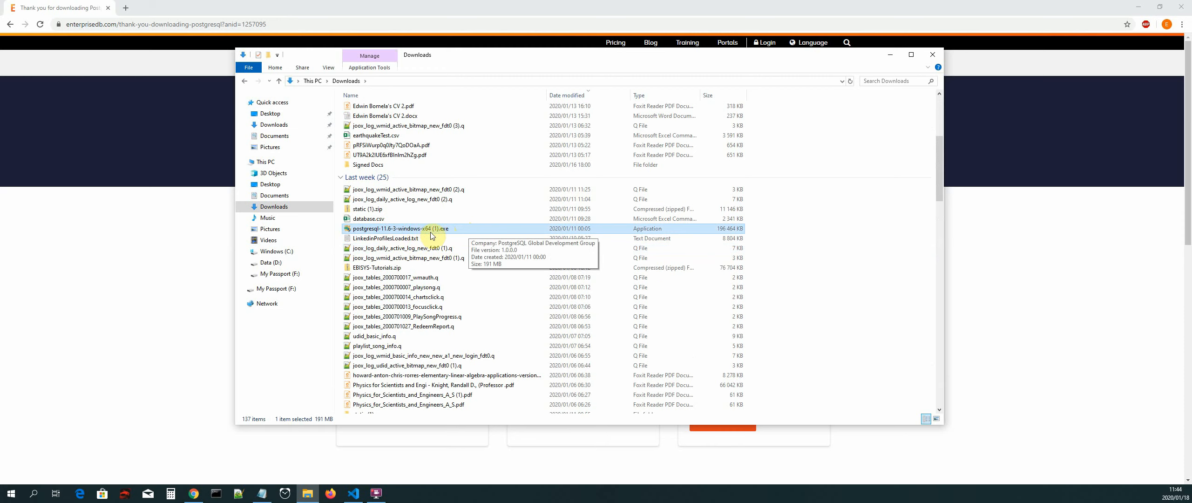
pyautogui.moveTo(687, 232)
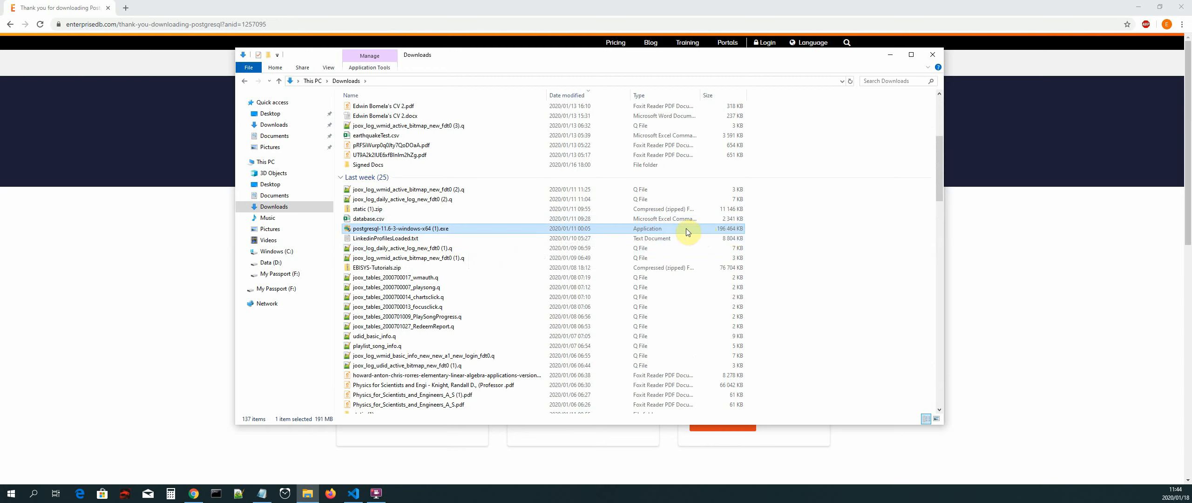
pyautogui.moveTo(735, 236)
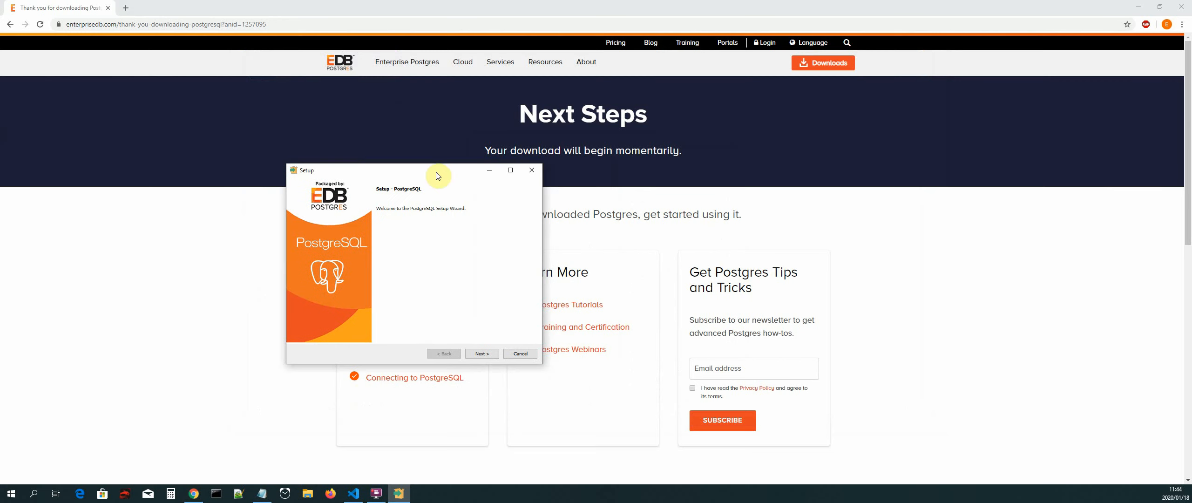
pyautogui.moveTo(466, 305)
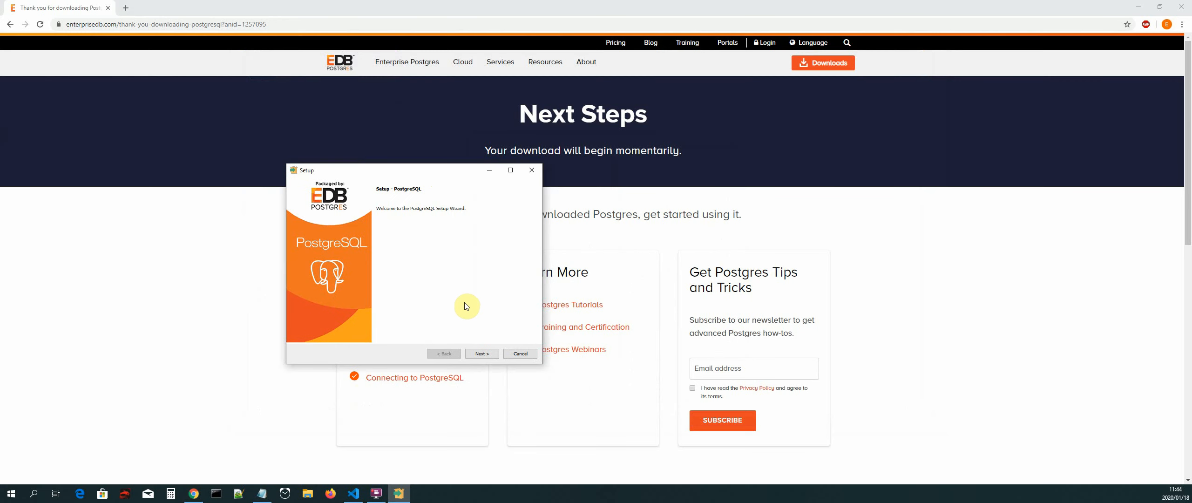
# Accept default installation directory, all components and existing data directory to begin installing
pyautogui.click(480, 354)
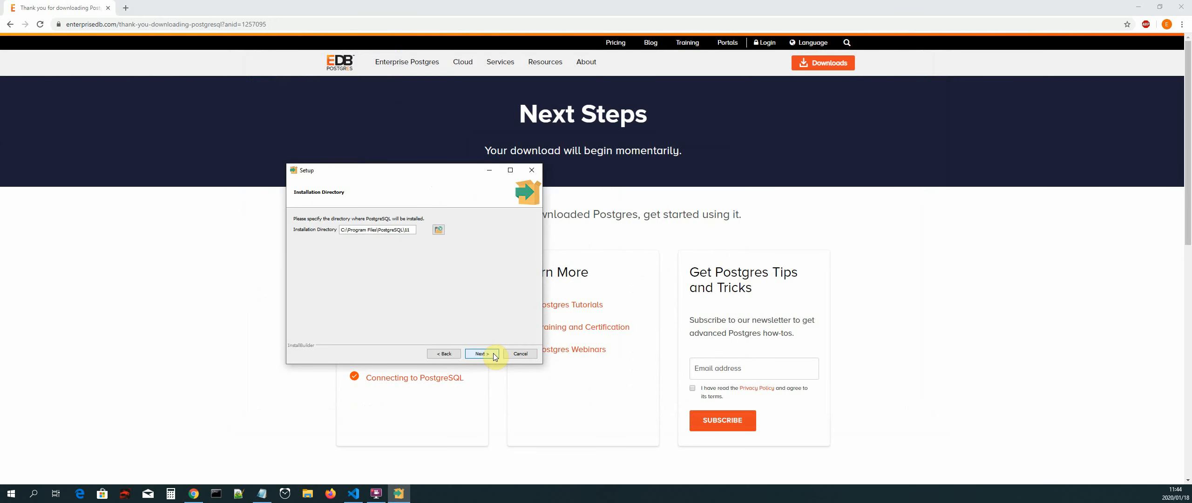
pyautogui.click(481, 353)
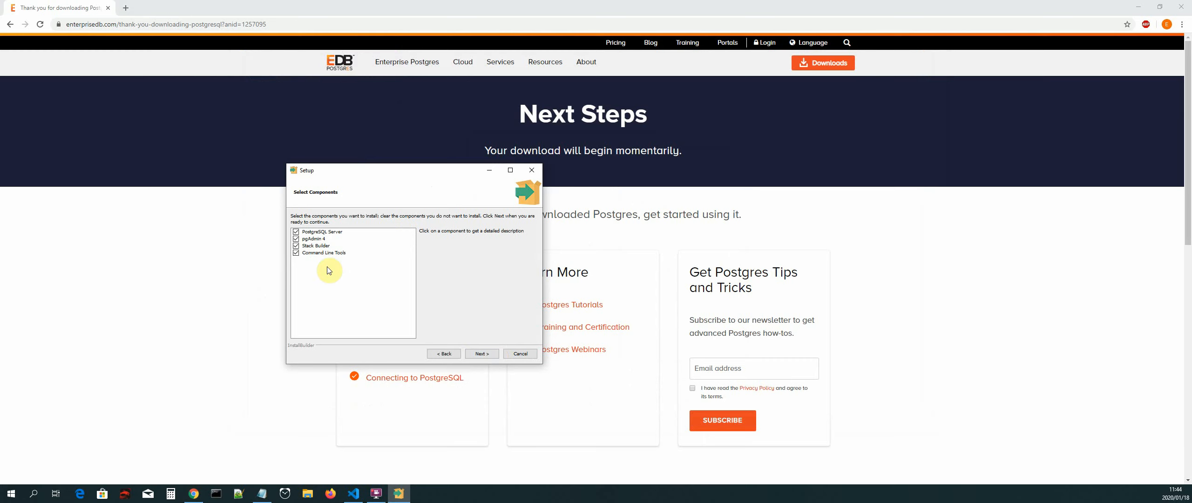
pyautogui.moveTo(348, 242)
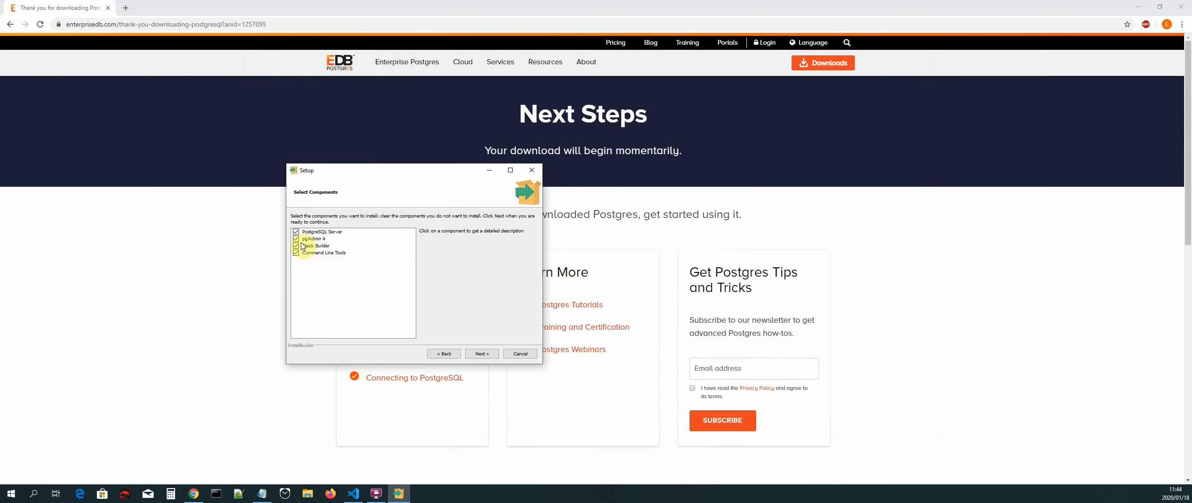
pyautogui.click(312, 242)
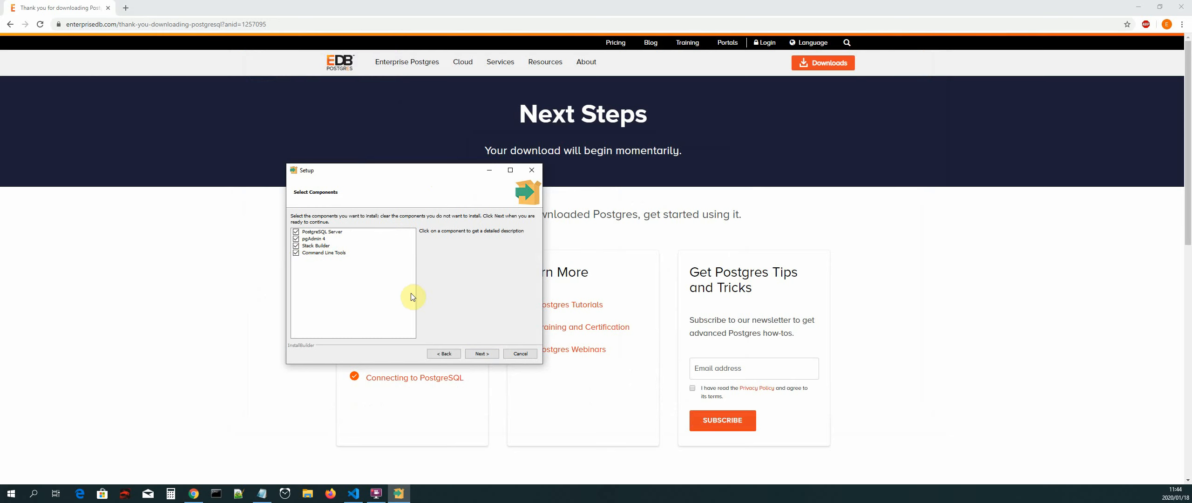
pyautogui.click(481, 354)
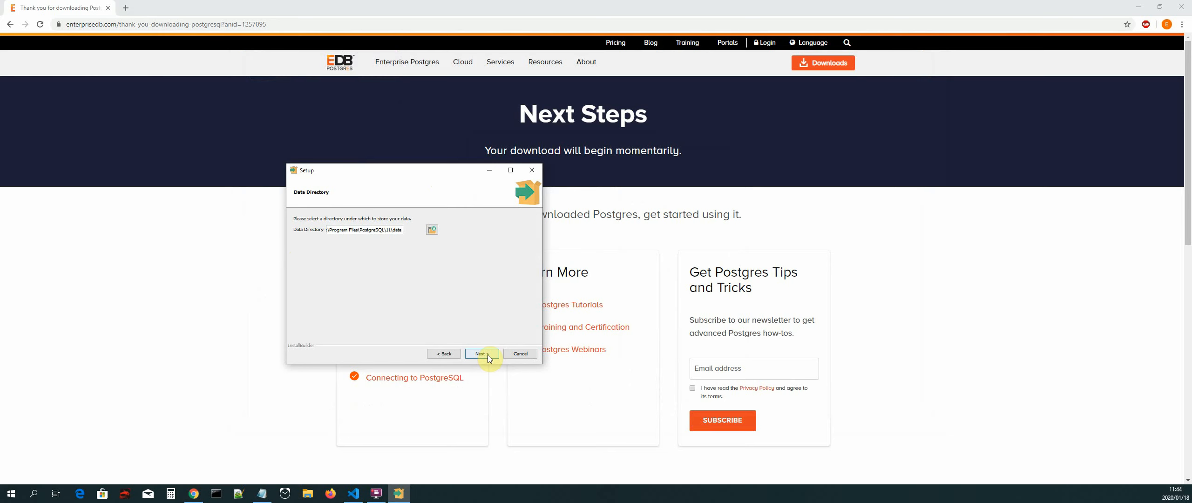
pyautogui.click(480, 353)
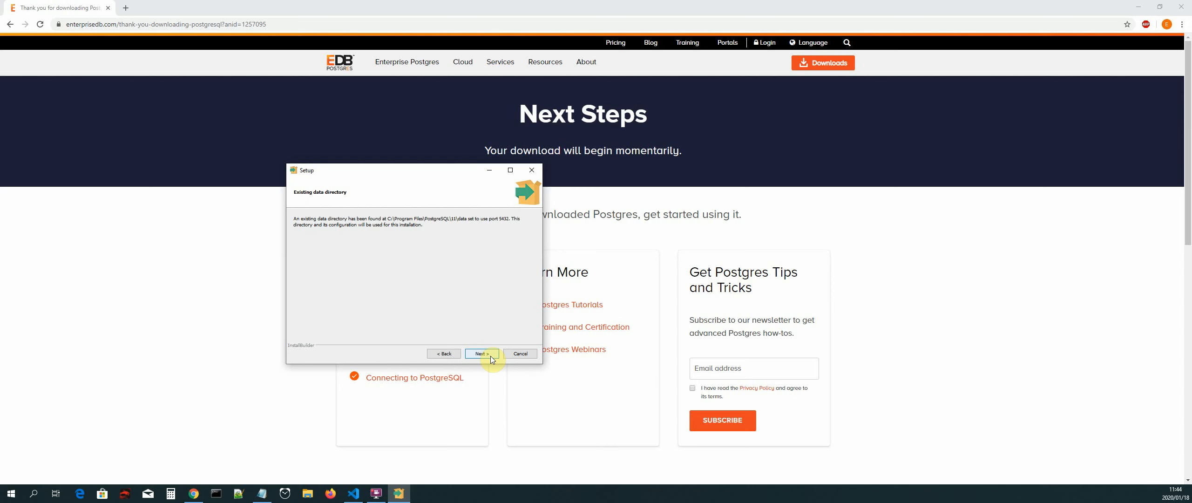
pyautogui.click(480, 353)
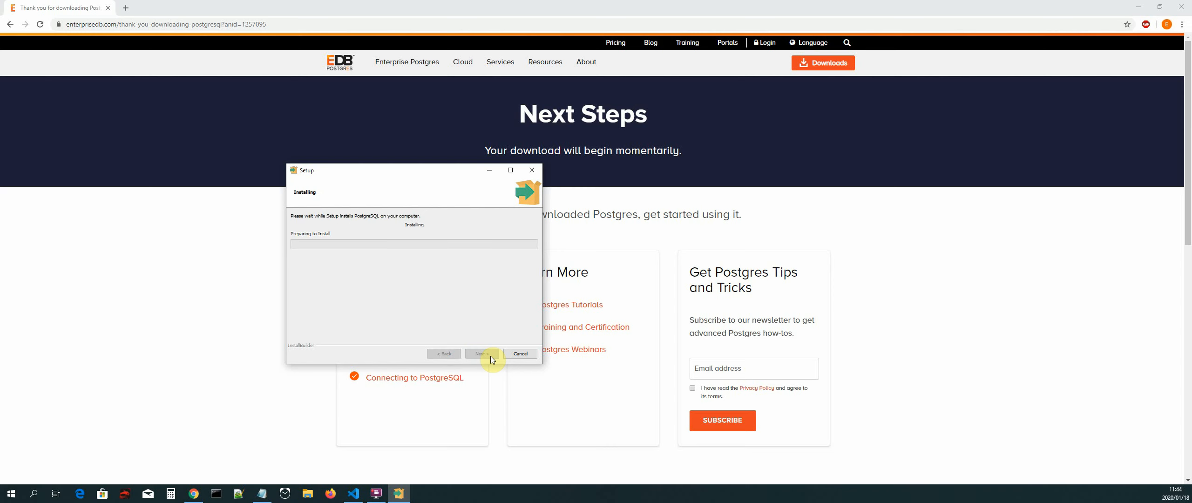
pyautogui.moveTo(395, 285)
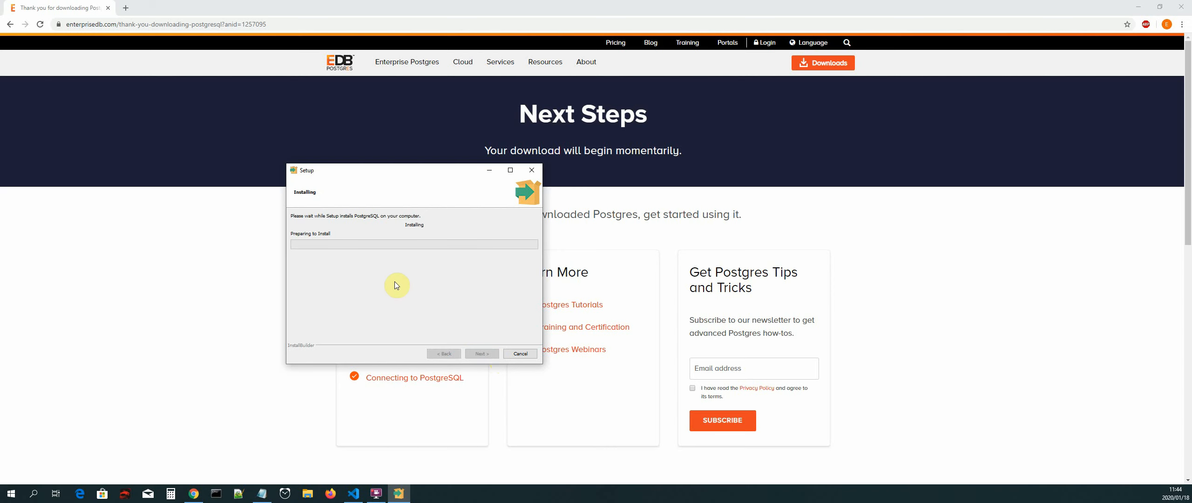